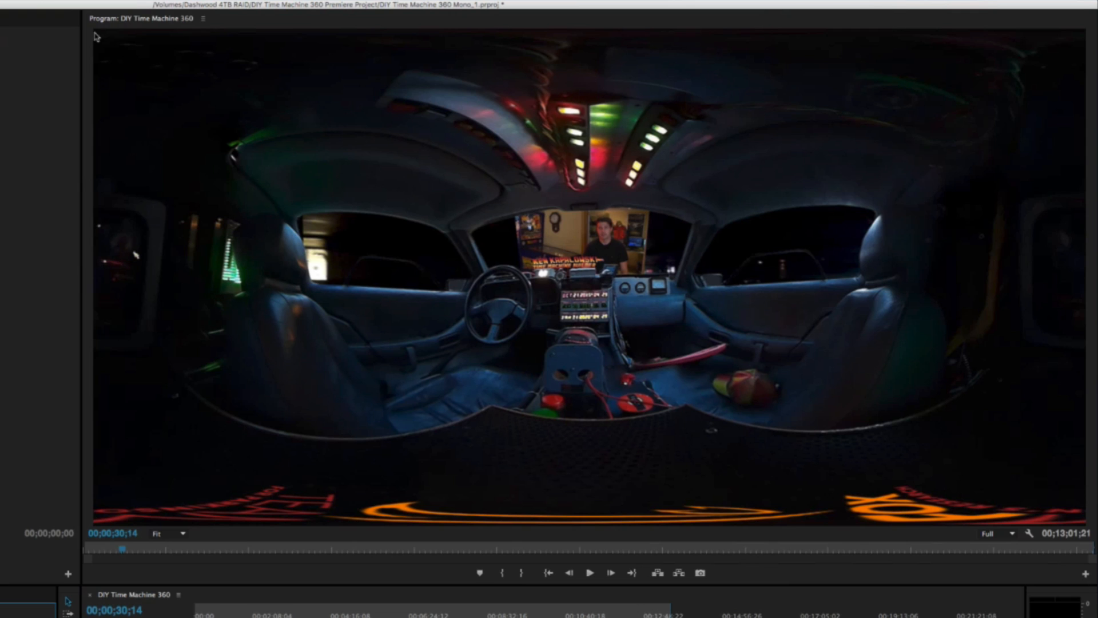
mouse_move(1083, 526)
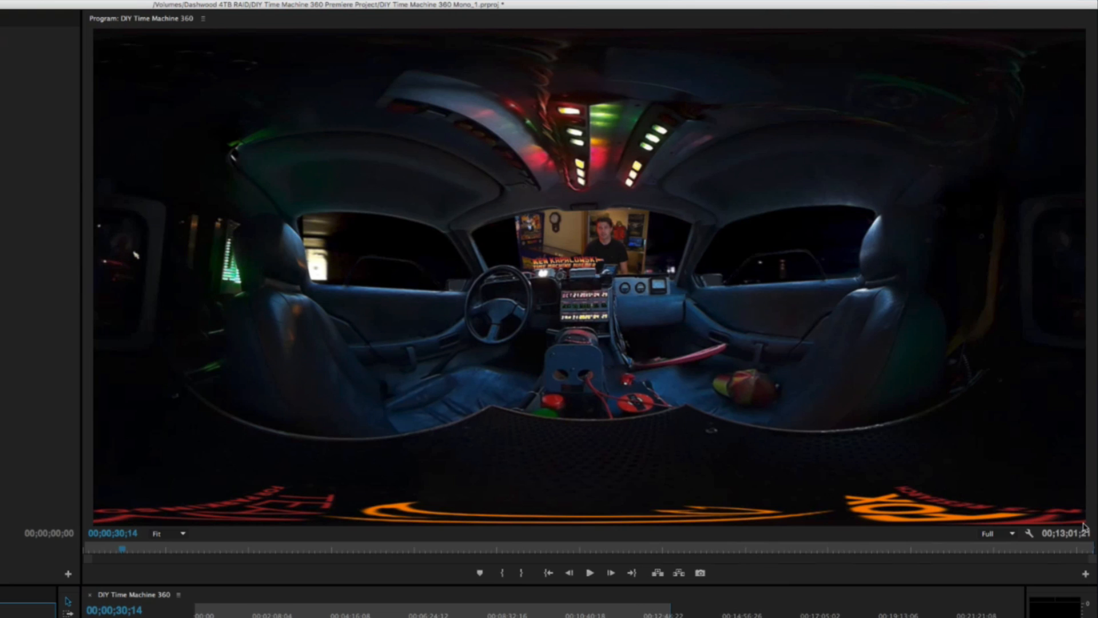
mouse_move(90, 351)
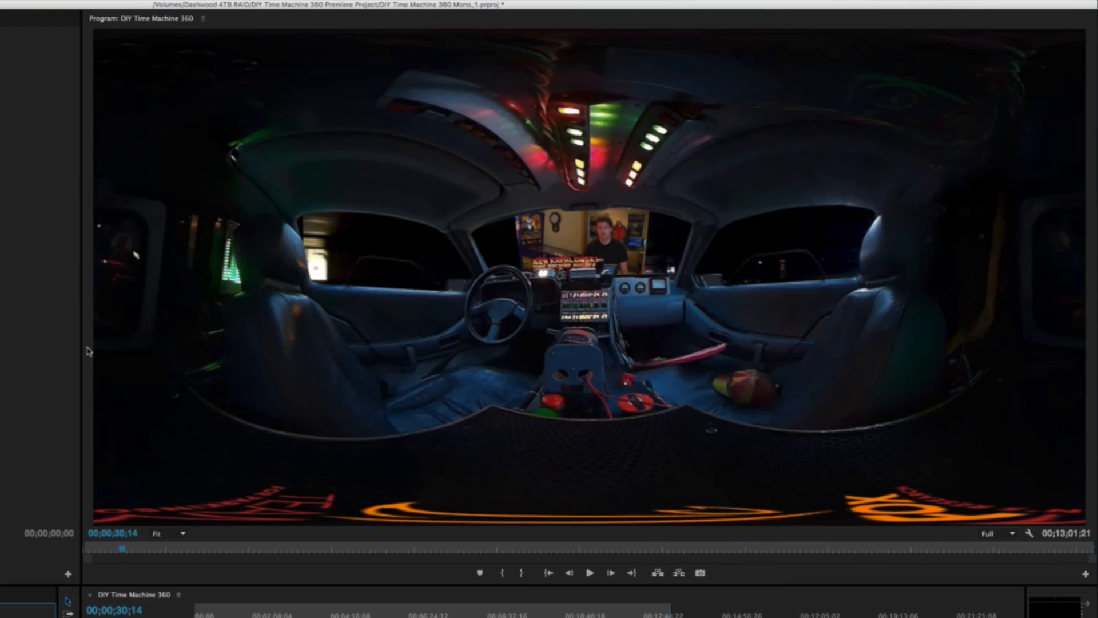
mouse_move(582, 306)
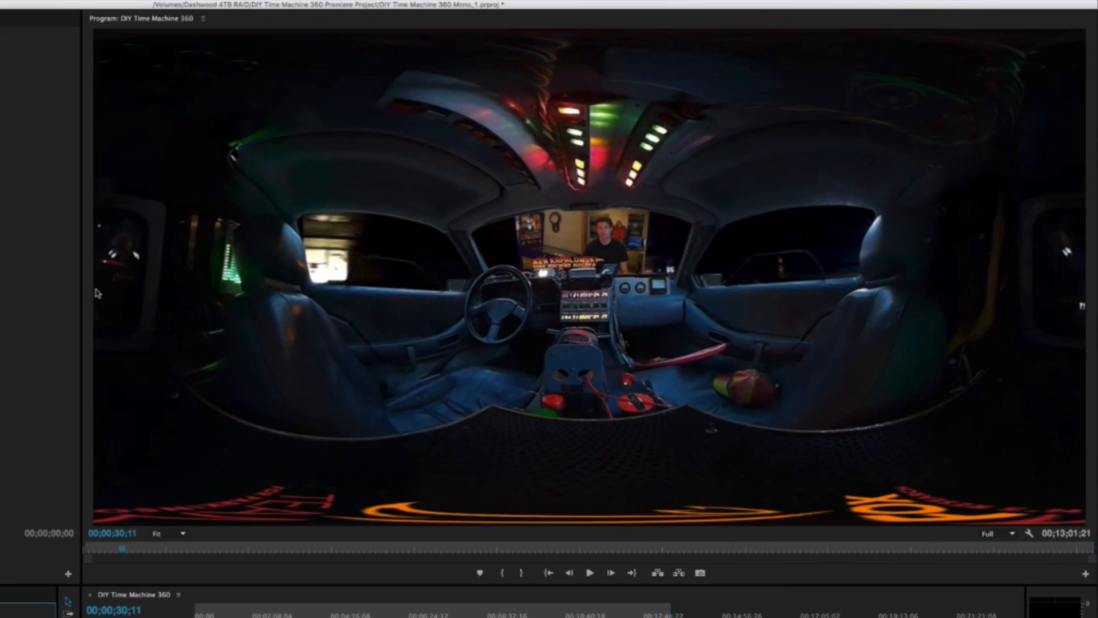
mouse_move(165, 284)
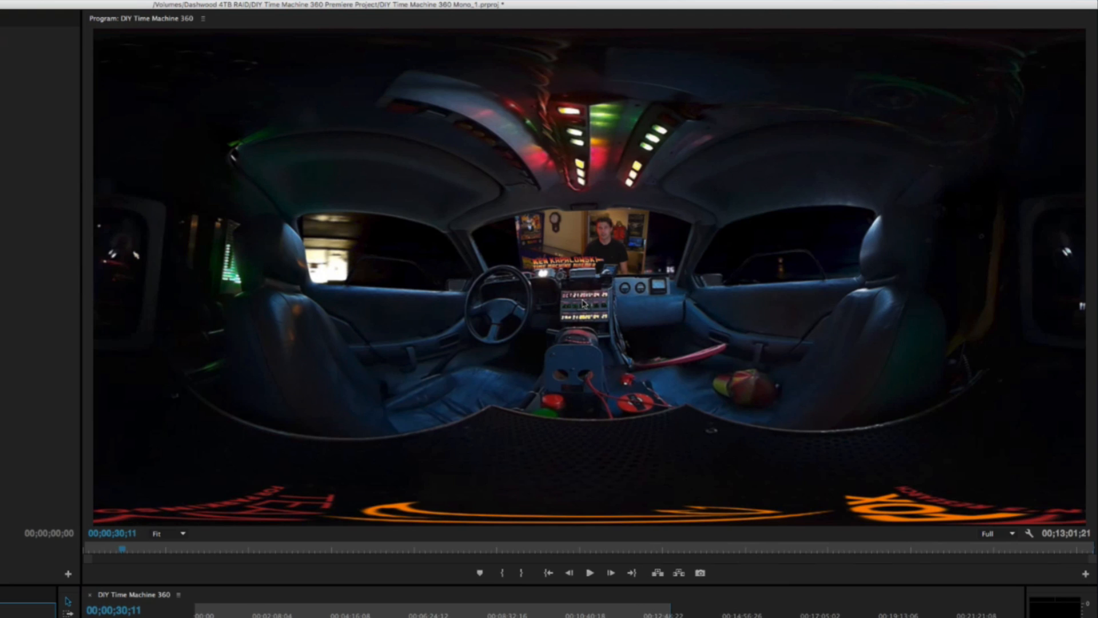
mouse_move(93, 293)
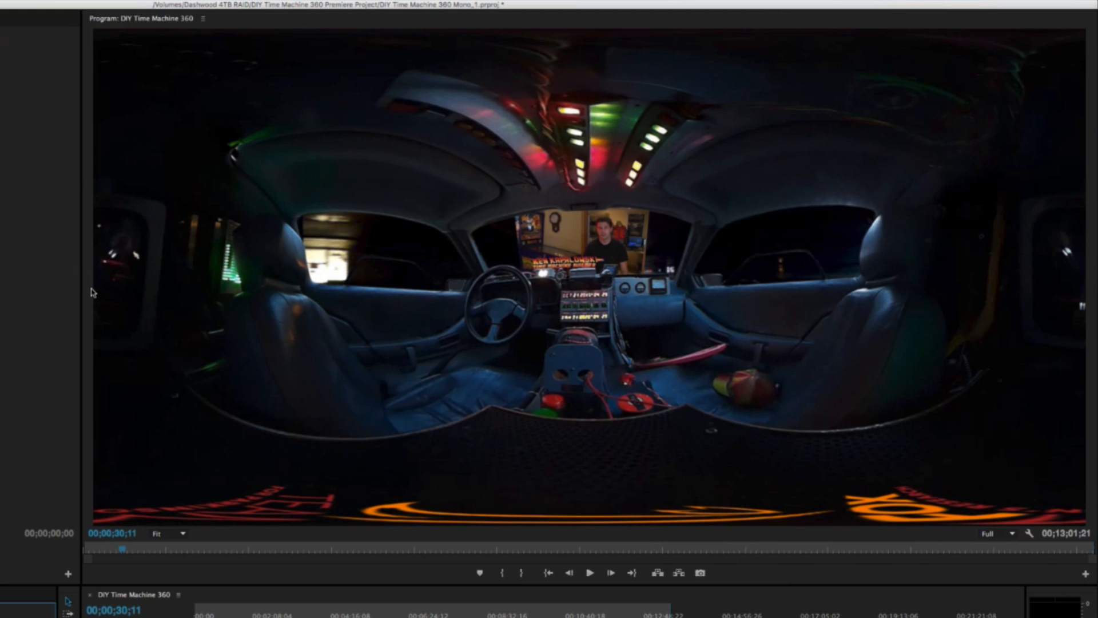
mouse_move(585, 41)
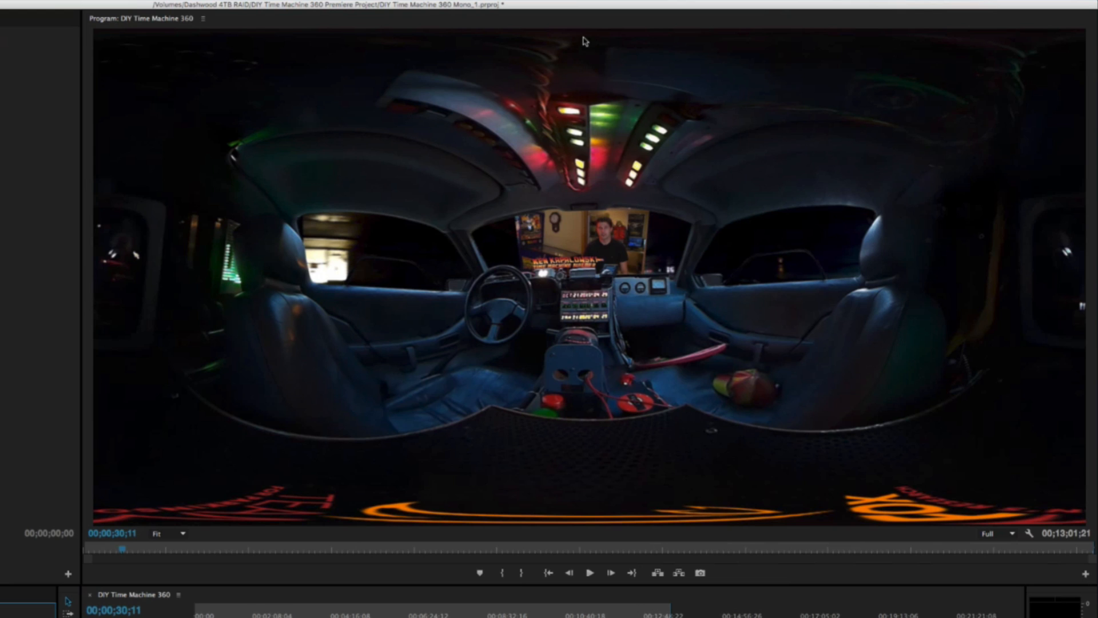
mouse_move(744, 54)
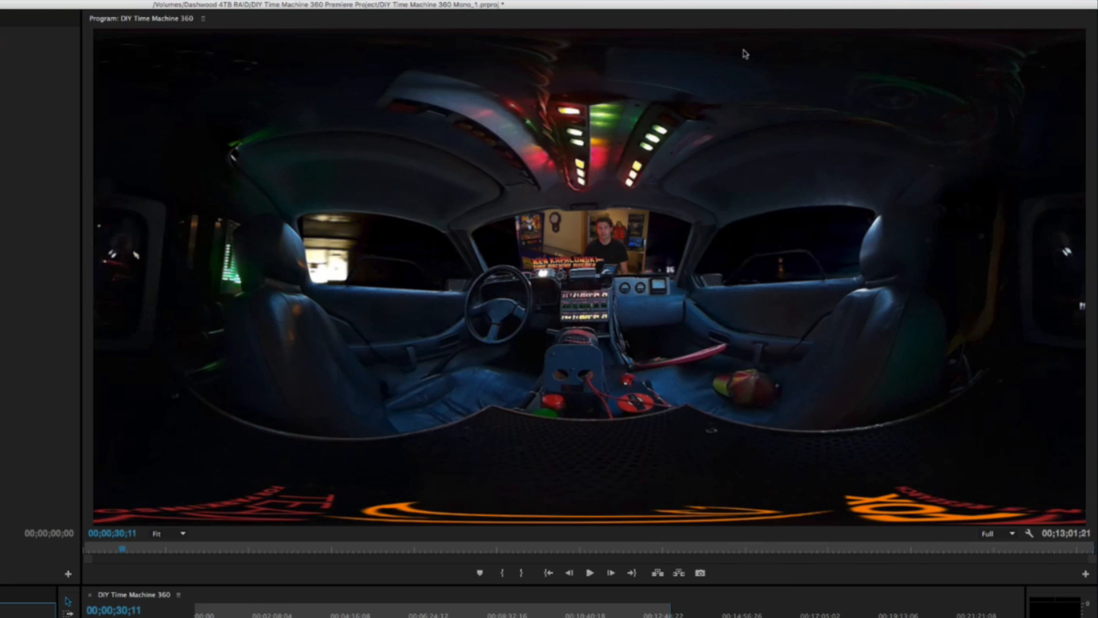
mouse_move(585, 35)
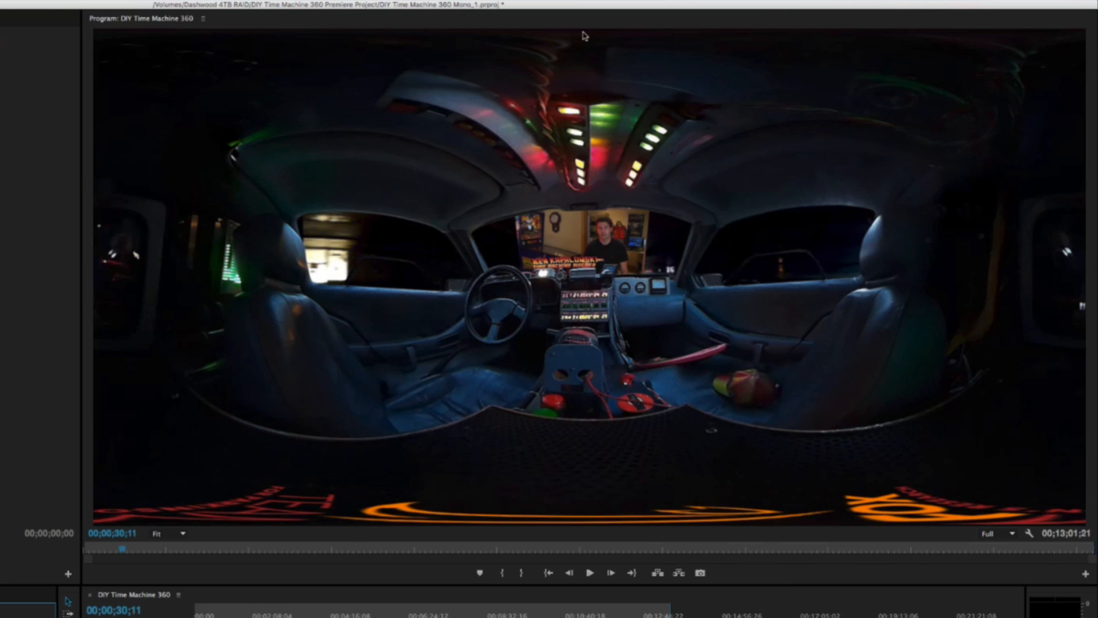
mouse_move(562, 214)
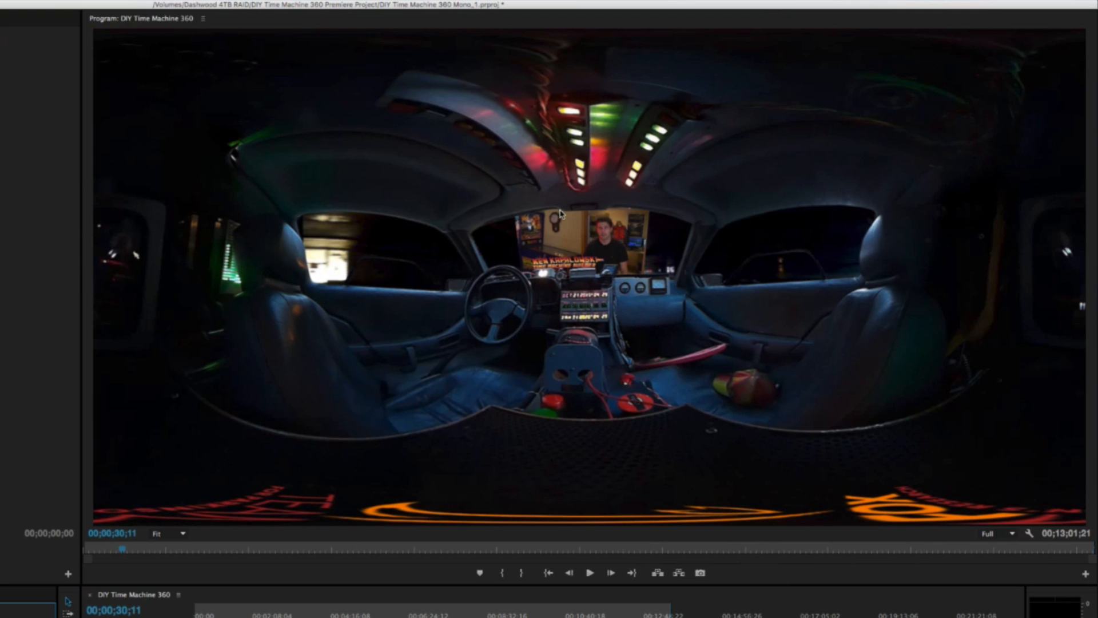
mouse_move(584, 50)
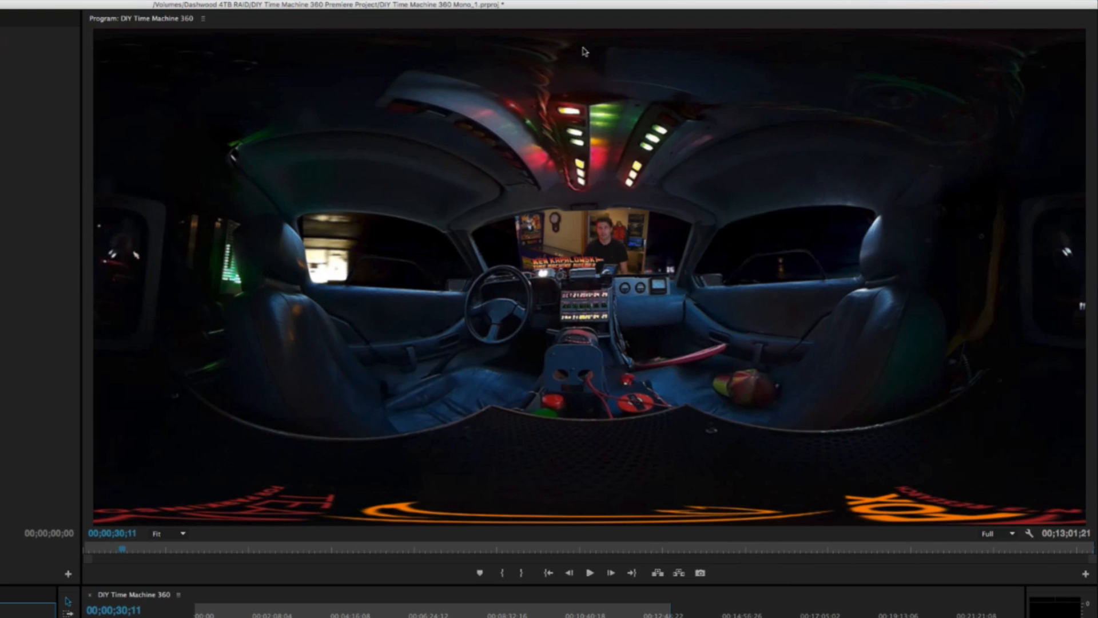
mouse_move(579, 58)
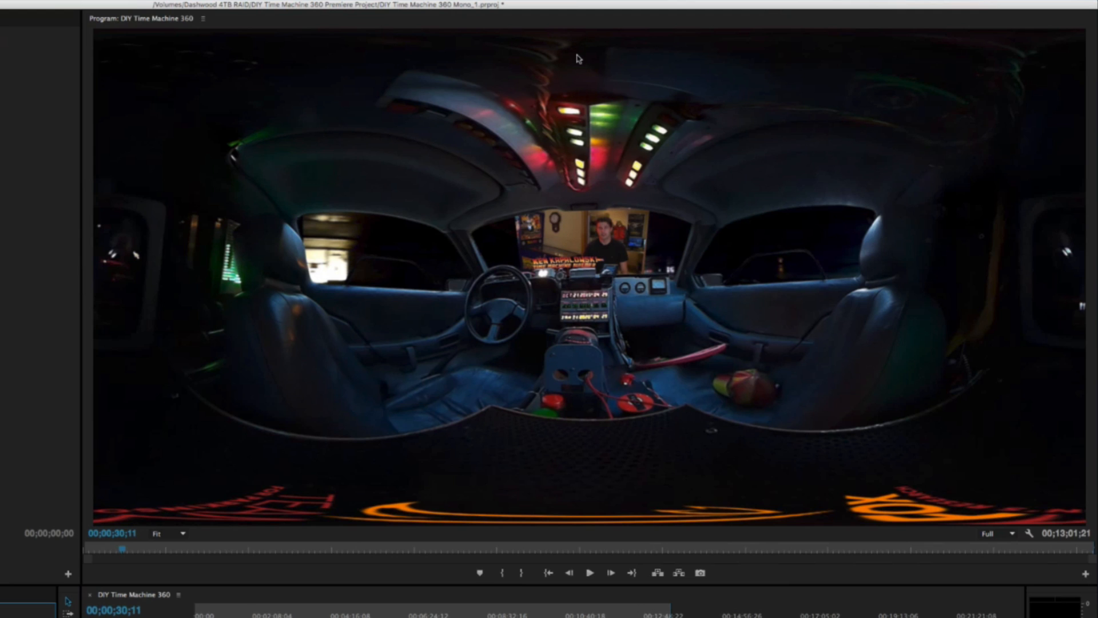
mouse_move(559, 516)
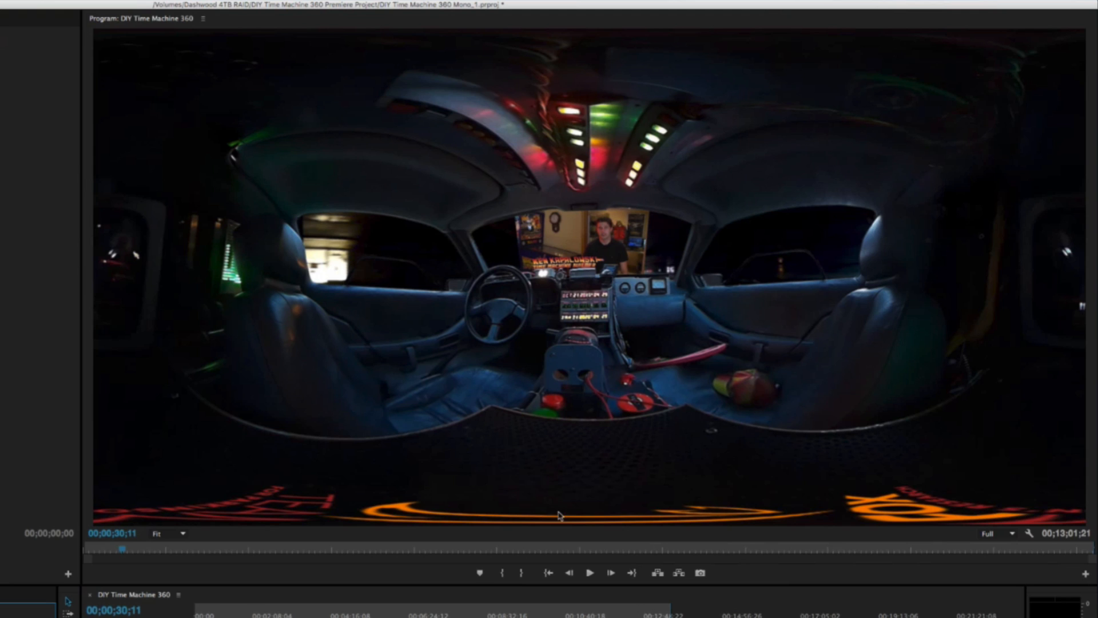
mouse_move(600, 523)
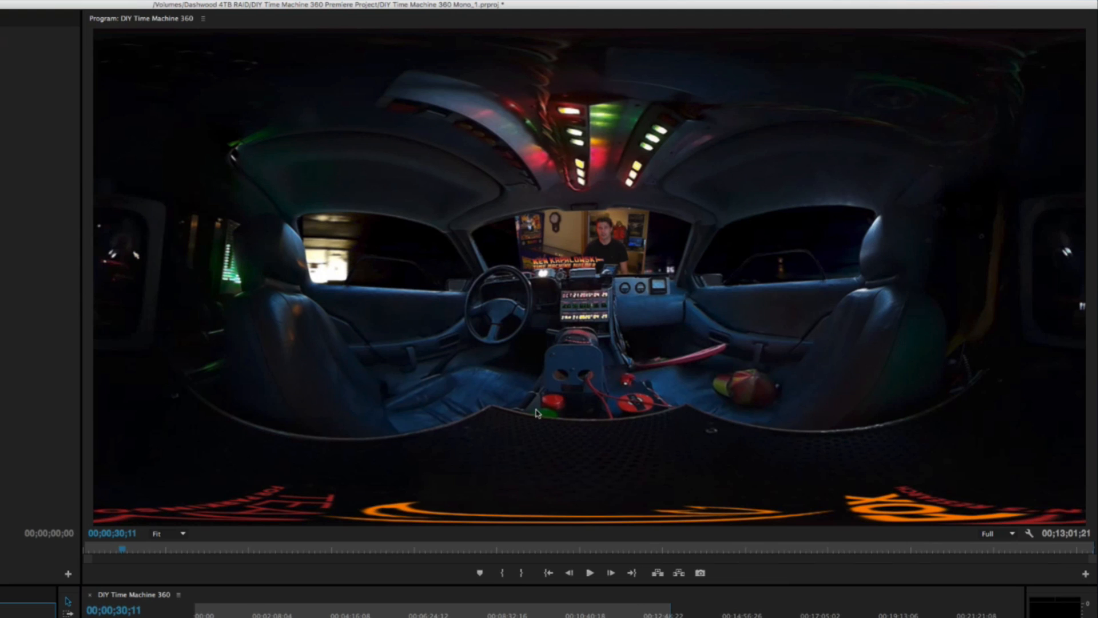
mouse_move(620, 515)
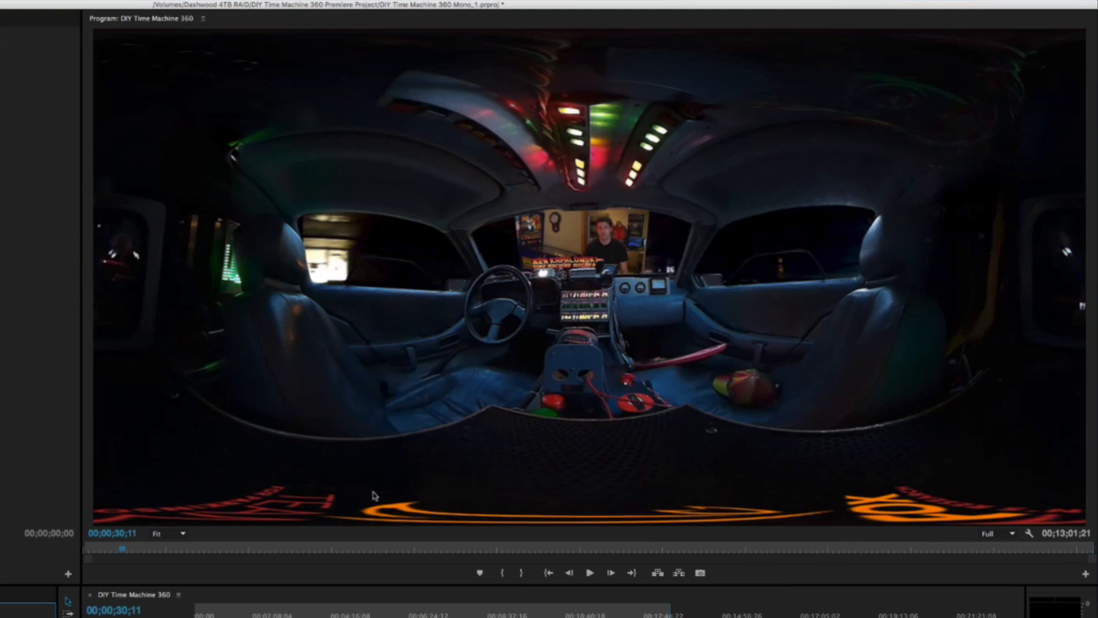
mouse_move(809, 534)
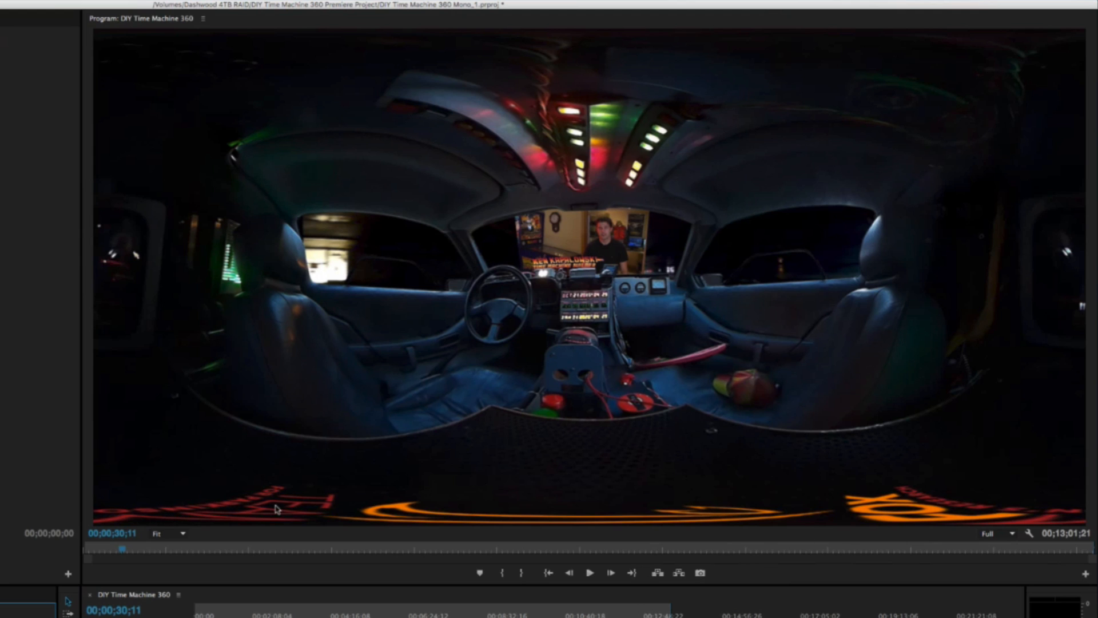
mouse_move(903, 492)
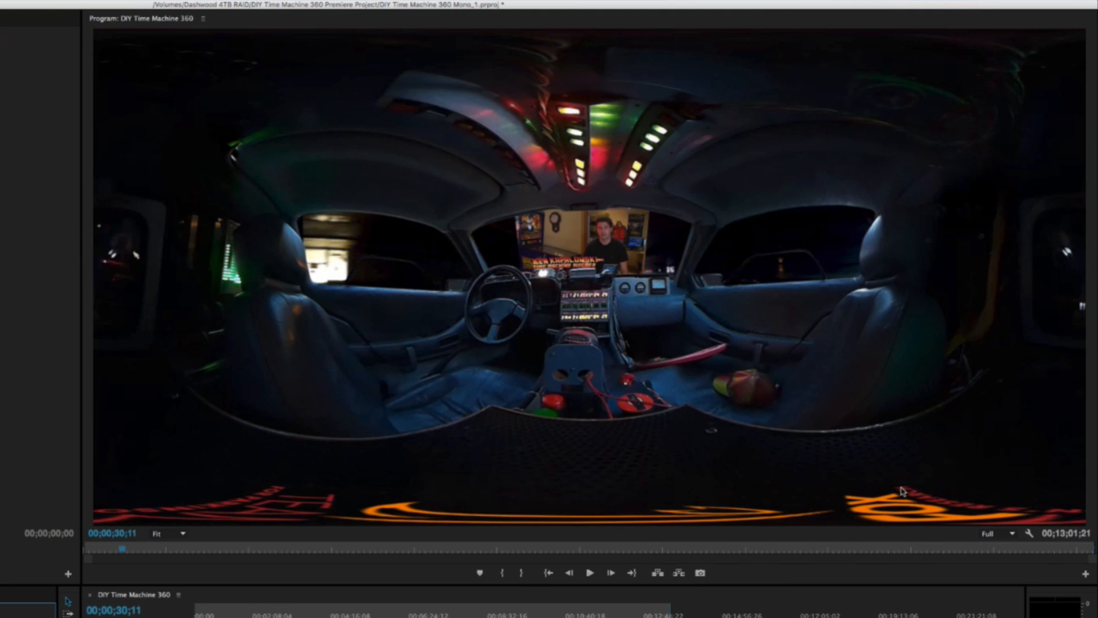
mouse_move(665, 478)
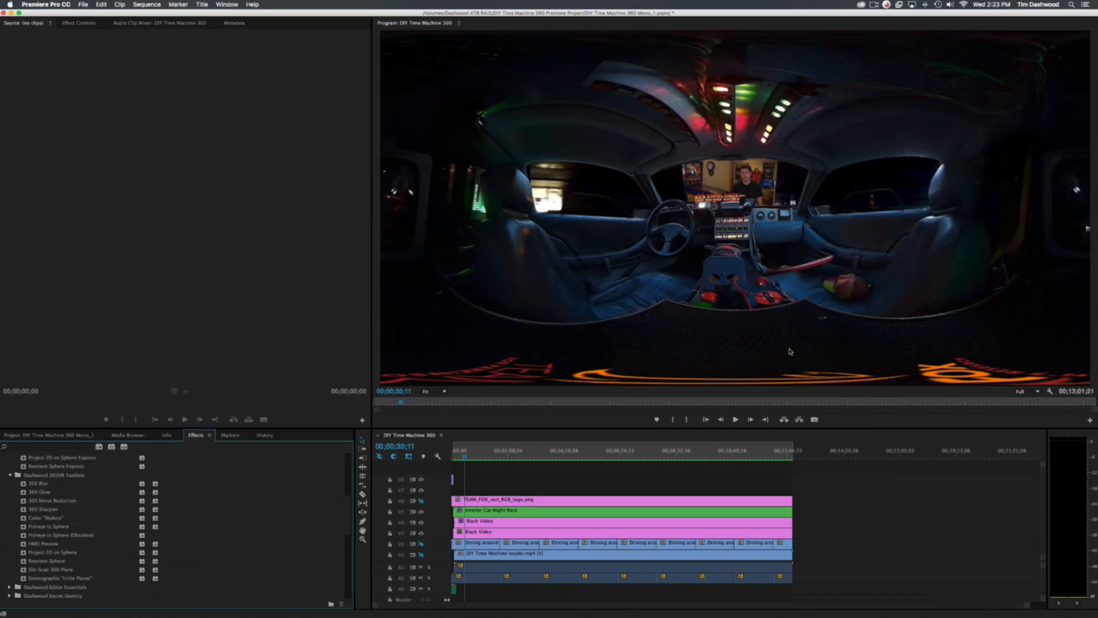
Step: Reach the Playback preferences from the Premiere Pro CC application menu
click(46, 4)
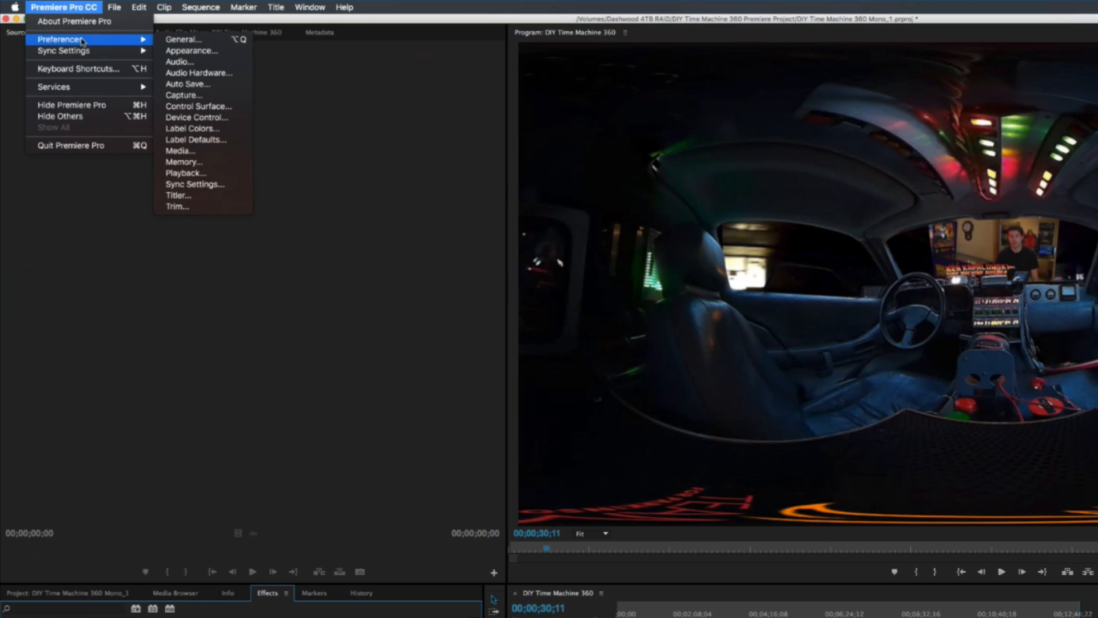
mouse_move(115, 42)
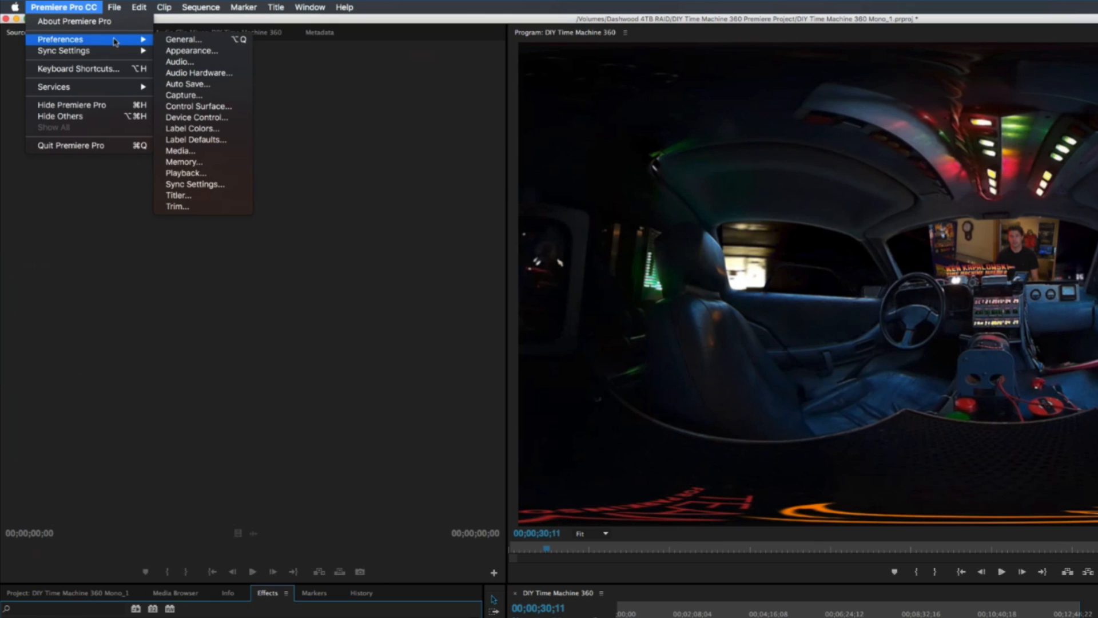
mouse_move(185, 173)
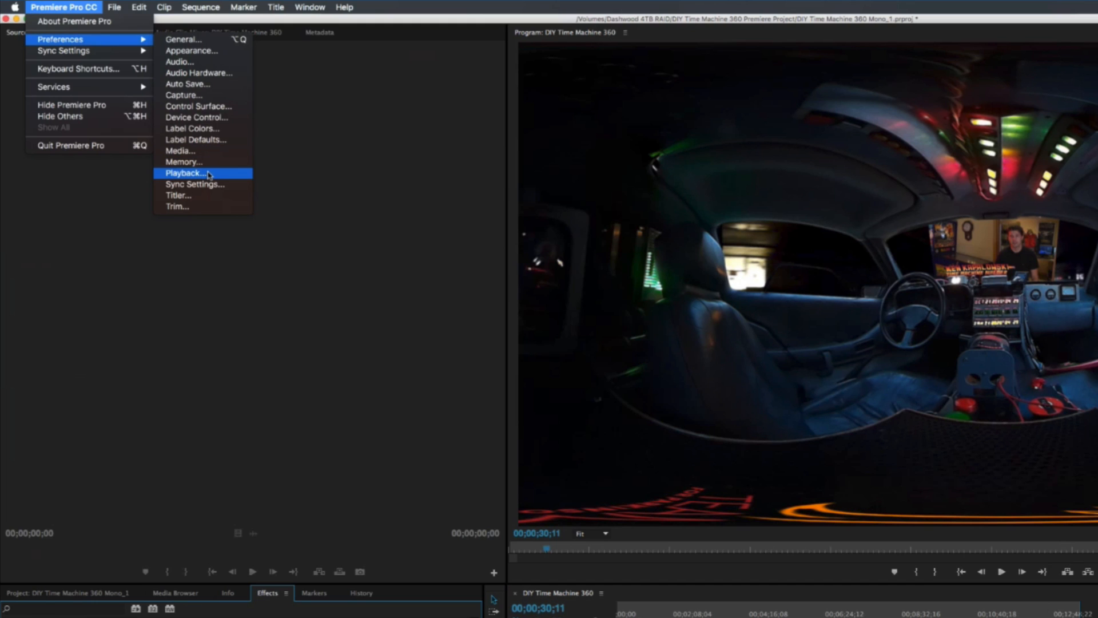
click(185, 173)
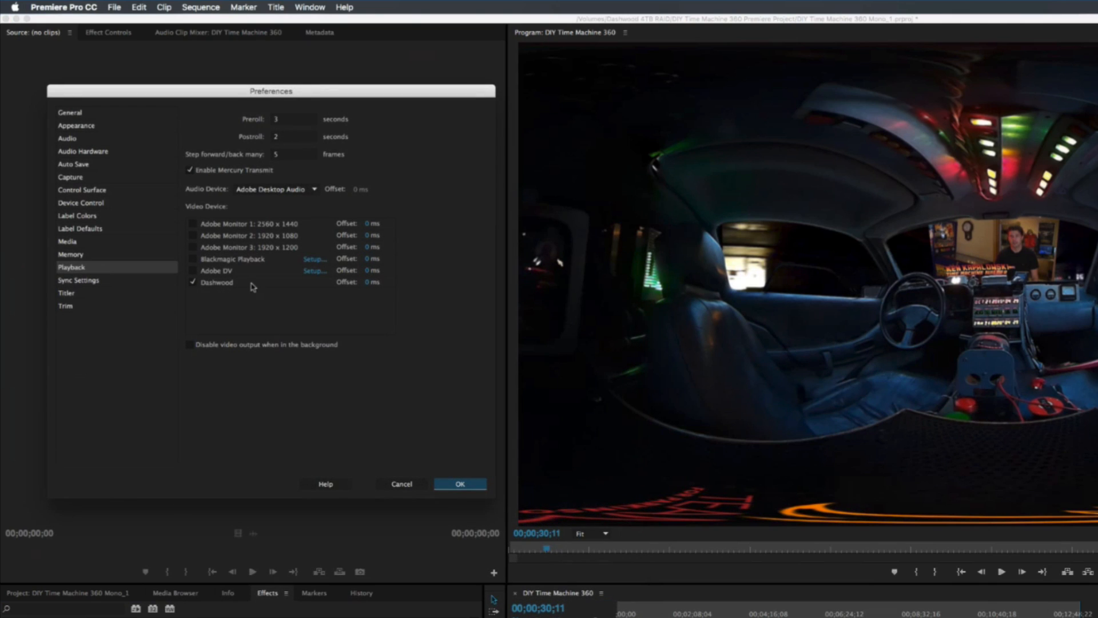
mouse_move(319, 357)
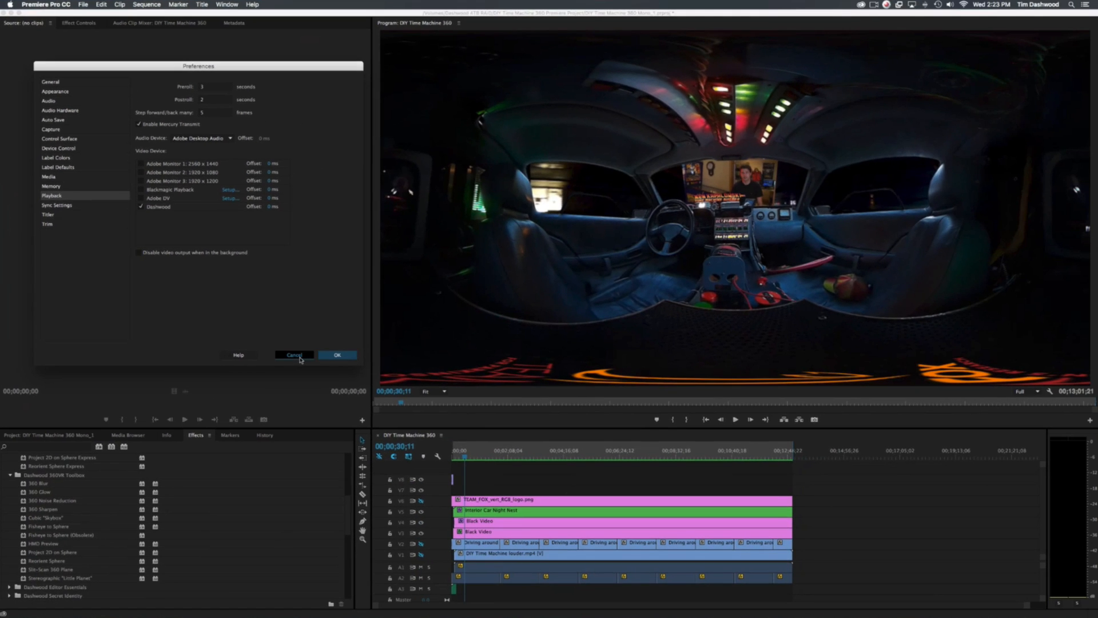
Step: Confirm Dashwood is checked as a playback video device and cancel out unchanged
click(294, 354)
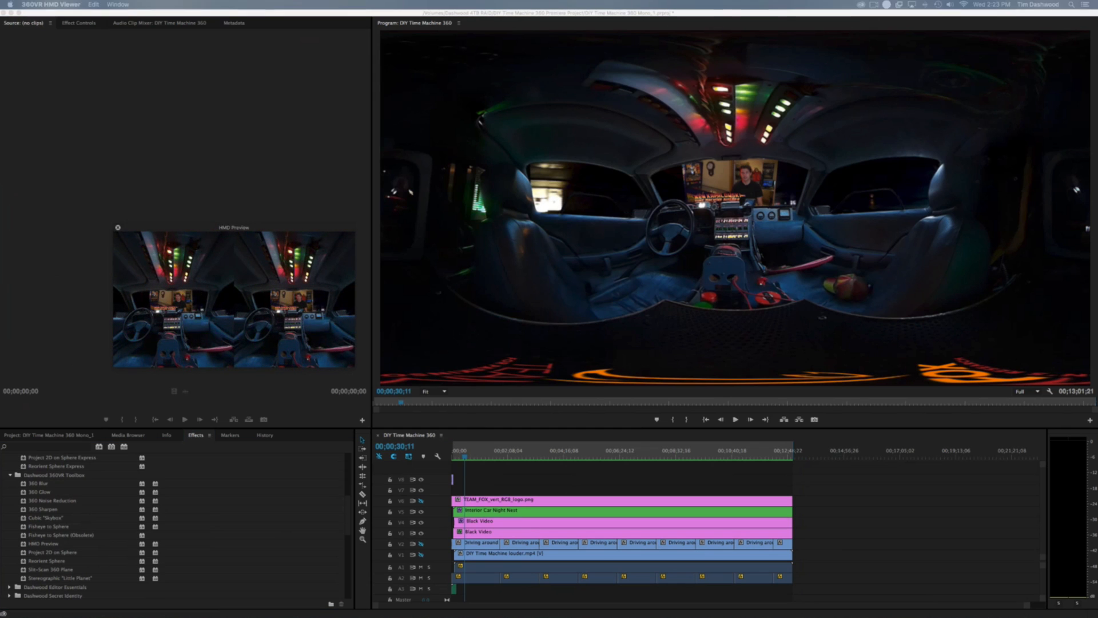
Step: Show the HMD Preview settings and move the stereo preview to the screen's left side
click(118, 226)
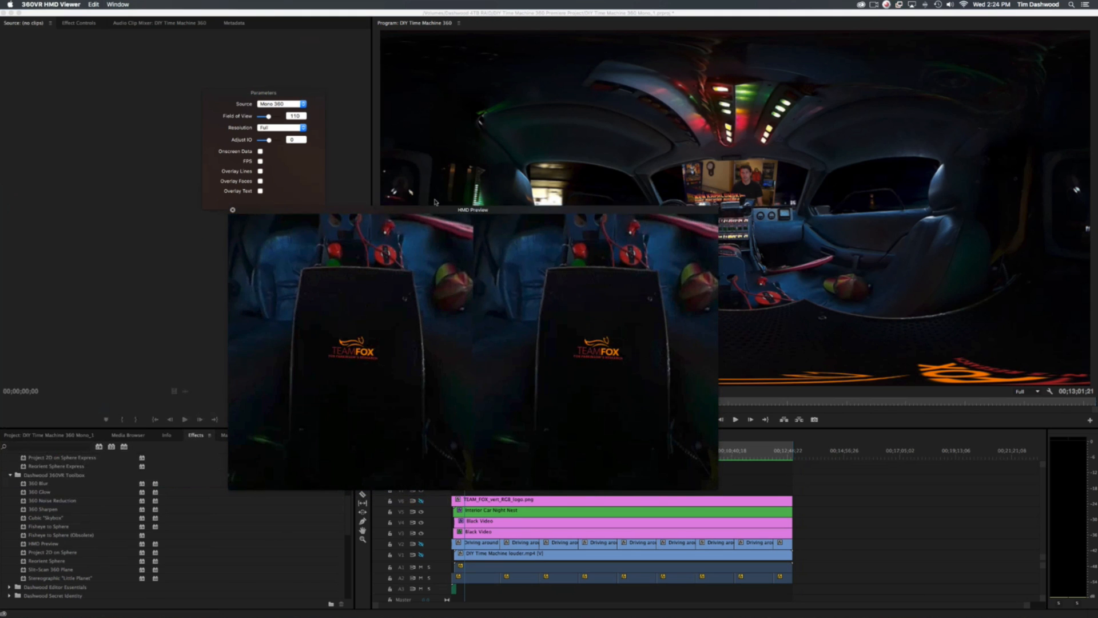
drag(473, 209, 227, 257)
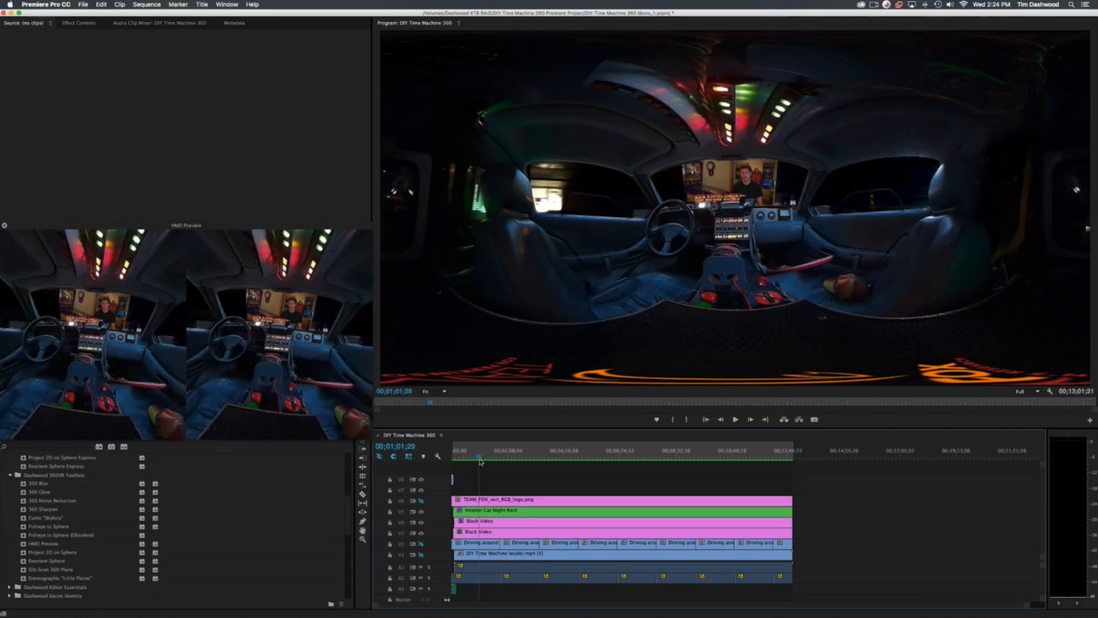
Step: Play the DeLorean sequence in the Program Monitor so the stereo preview follows along
click(735, 419)
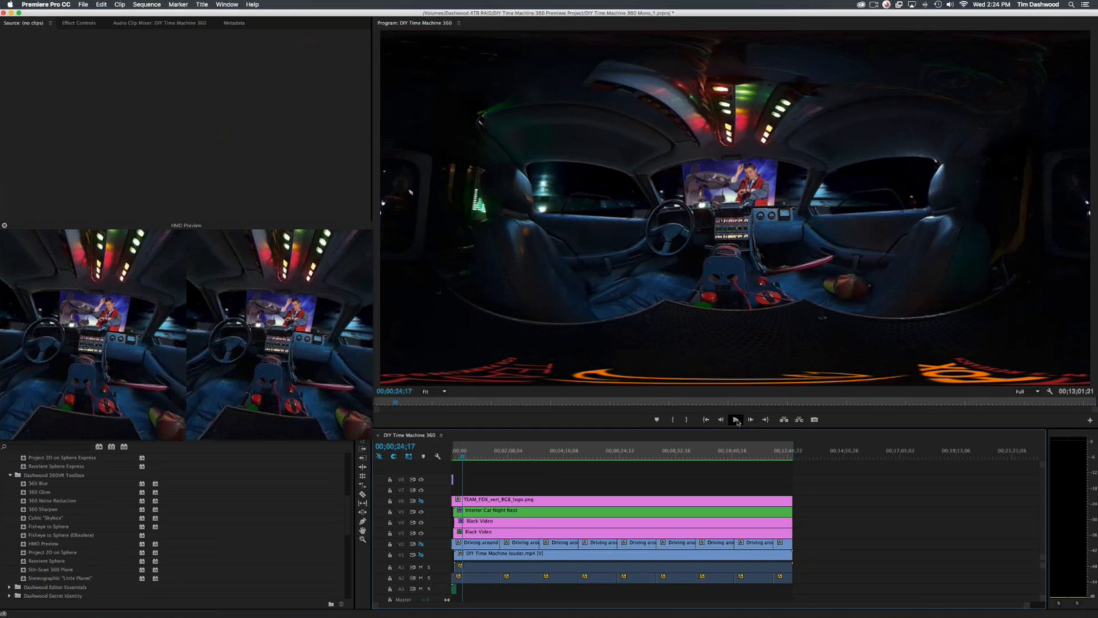
mouse_move(735, 418)
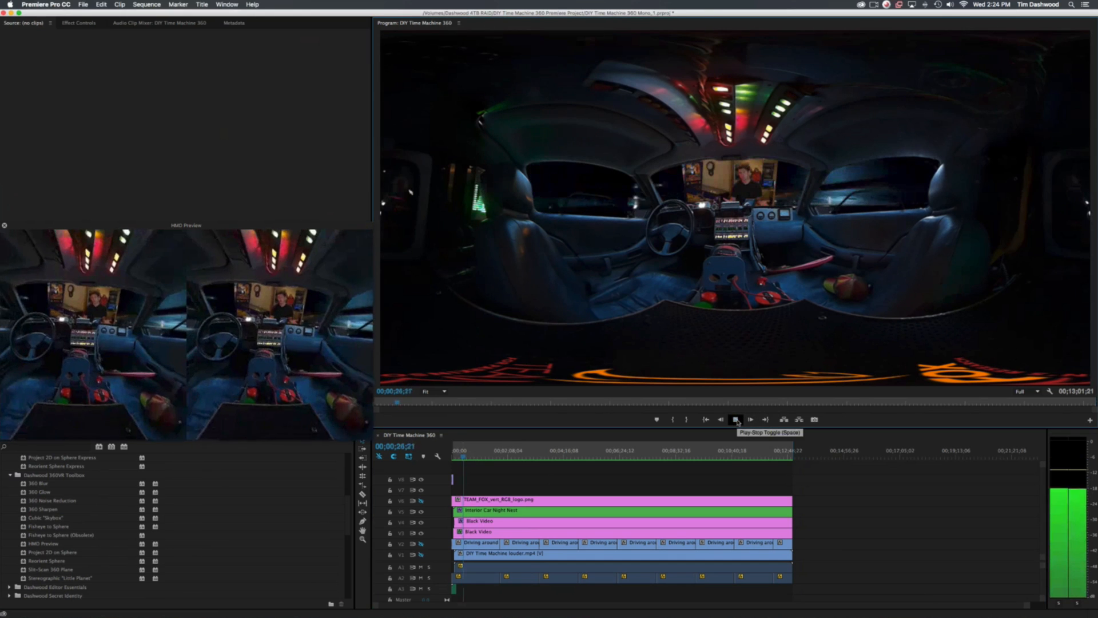
click(735, 418)
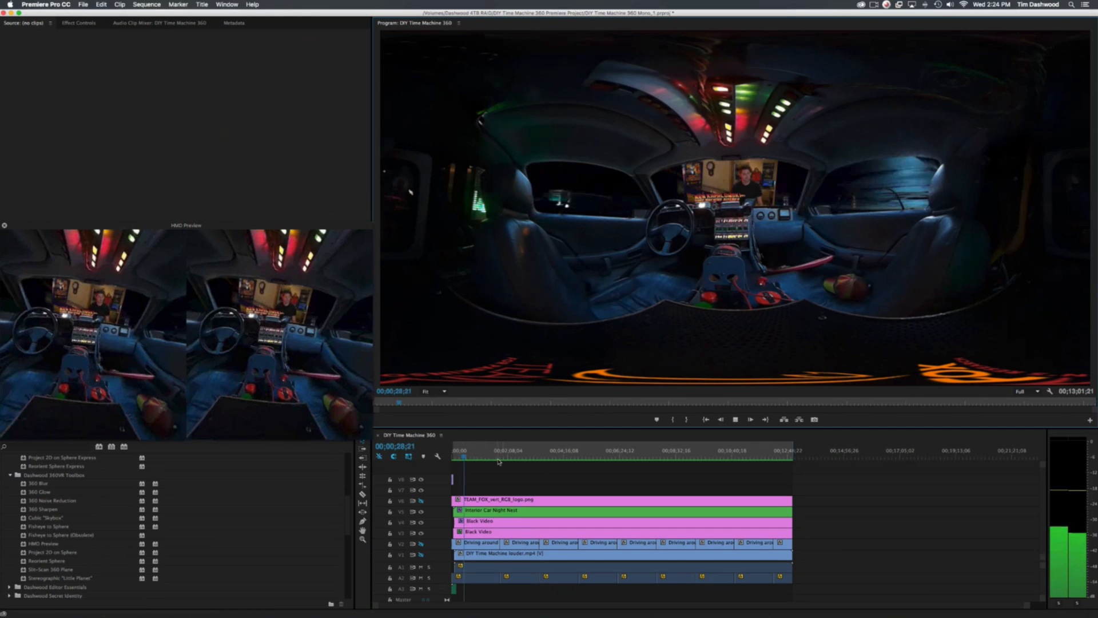